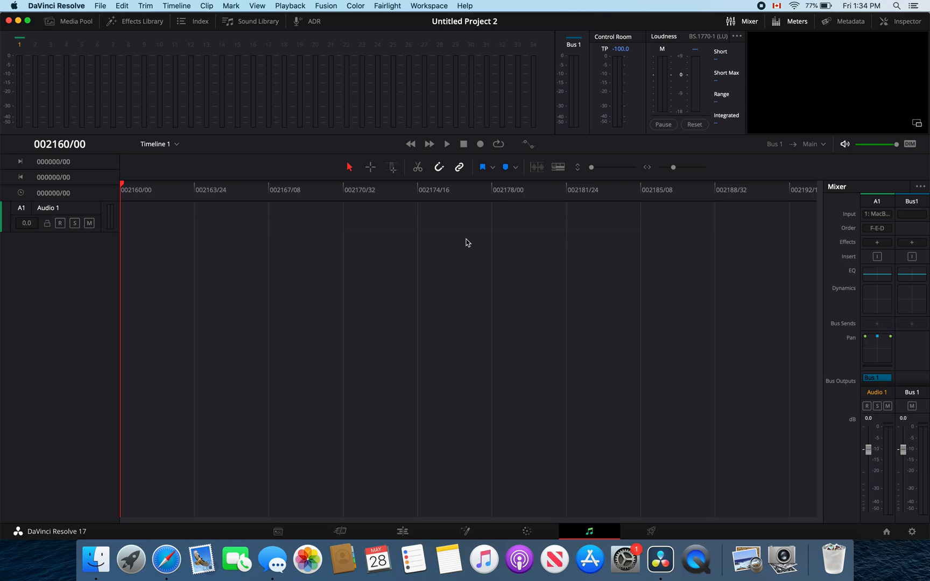
mouse_move(415, 231)
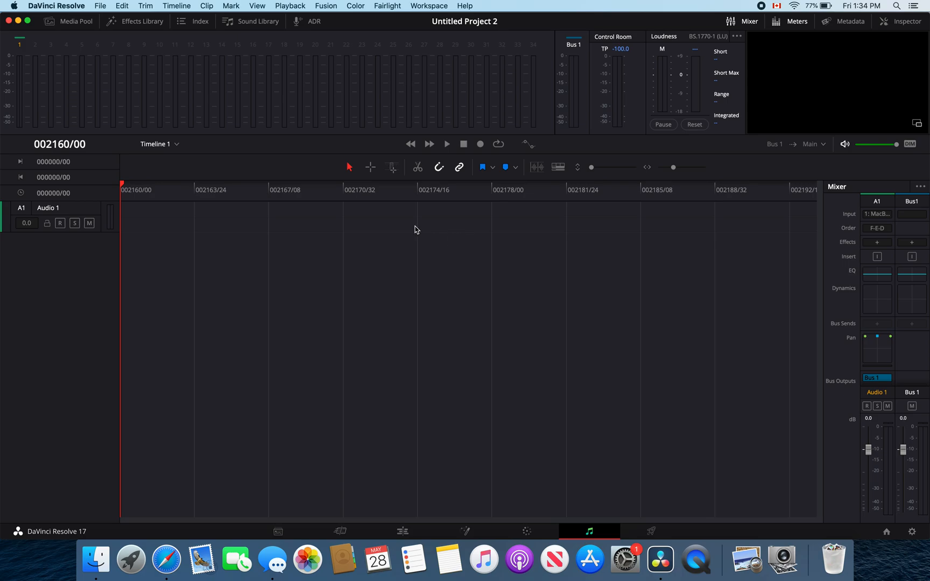
mouse_move(17, 8)
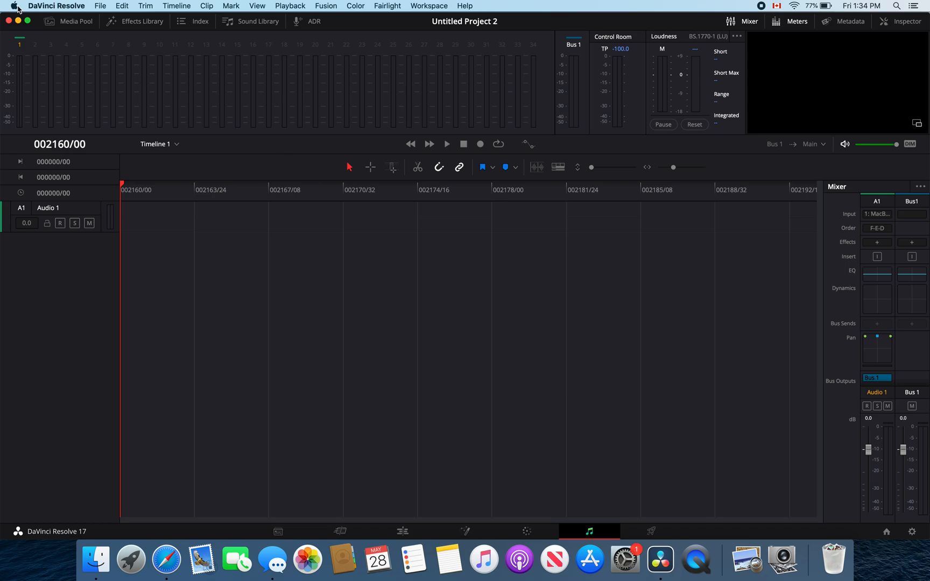
Select MacBook Pro Speakers as the Mac's sound output in System Preferences > Sound, then close it.
click(13, 7)
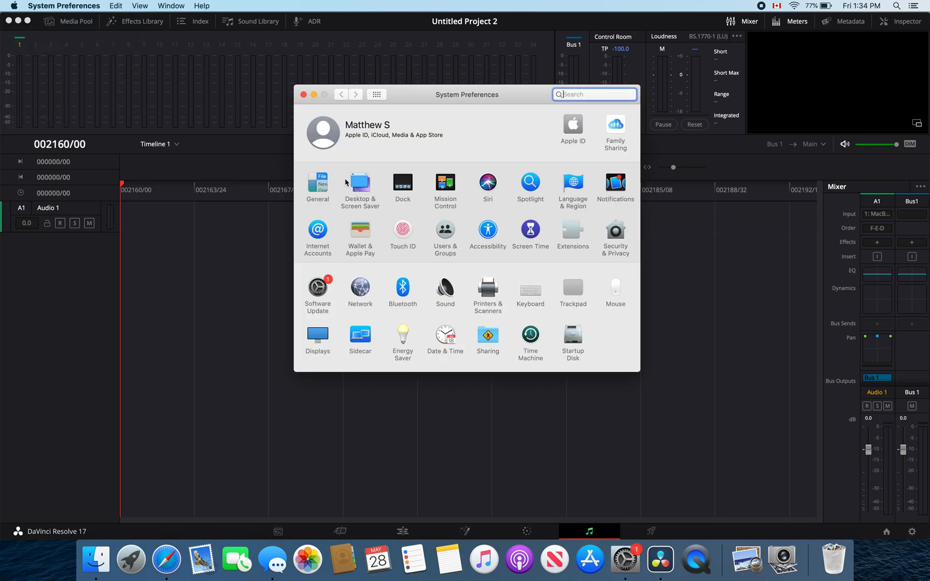
click(444, 288)
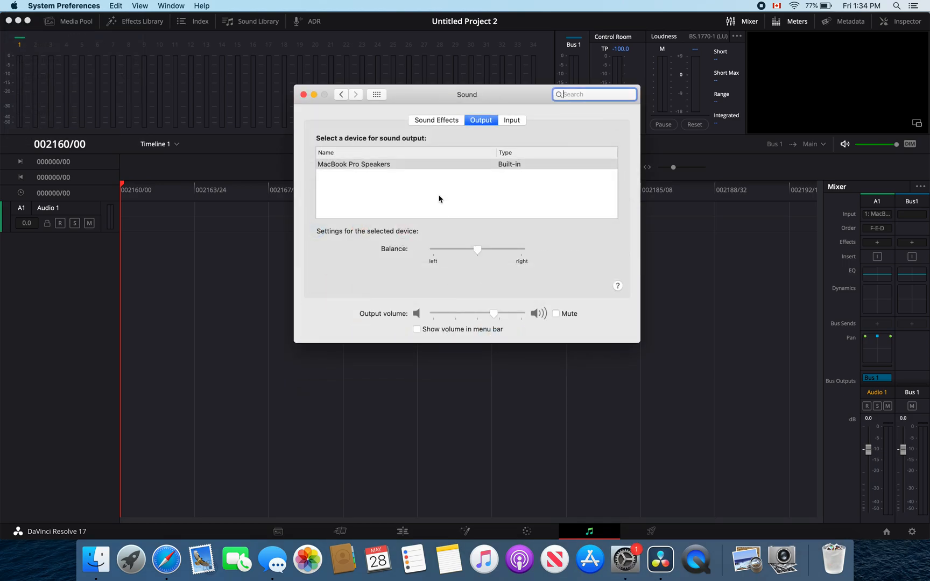
mouse_move(519, 112)
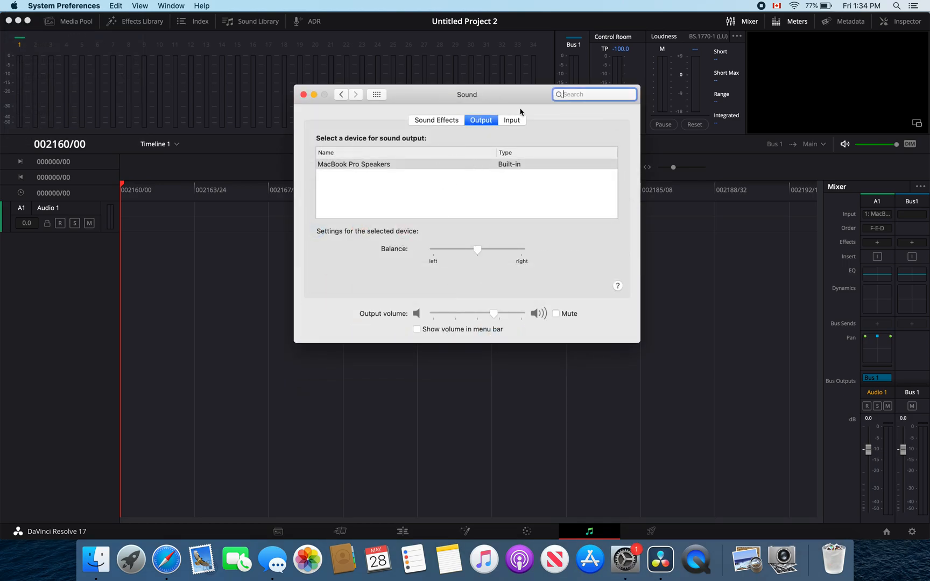
click(404, 165)
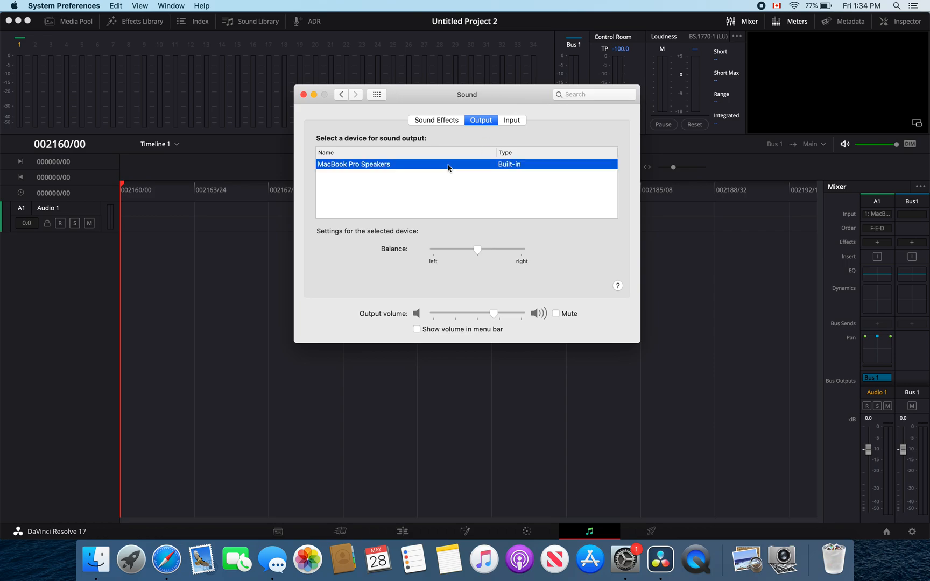
click(303, 95)
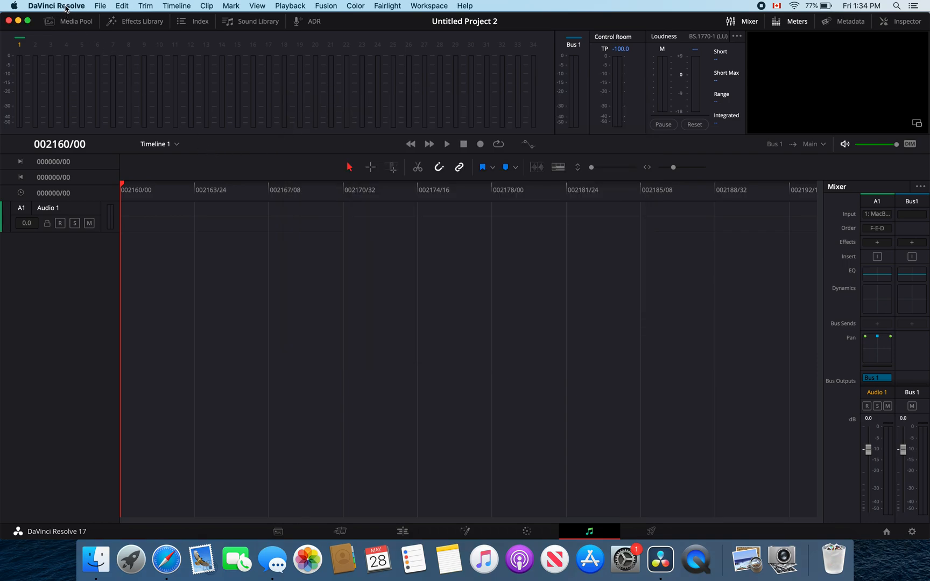
In Resolve Preferences > Video and Audio I/O, keep the speaker configuration on Manual.
click(56, 5)
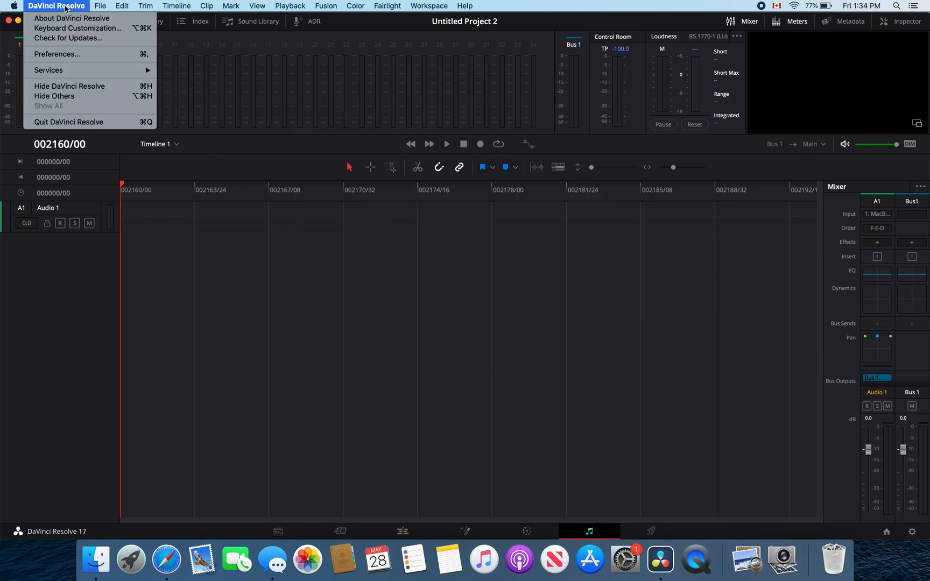
mouse_move(57, 53)
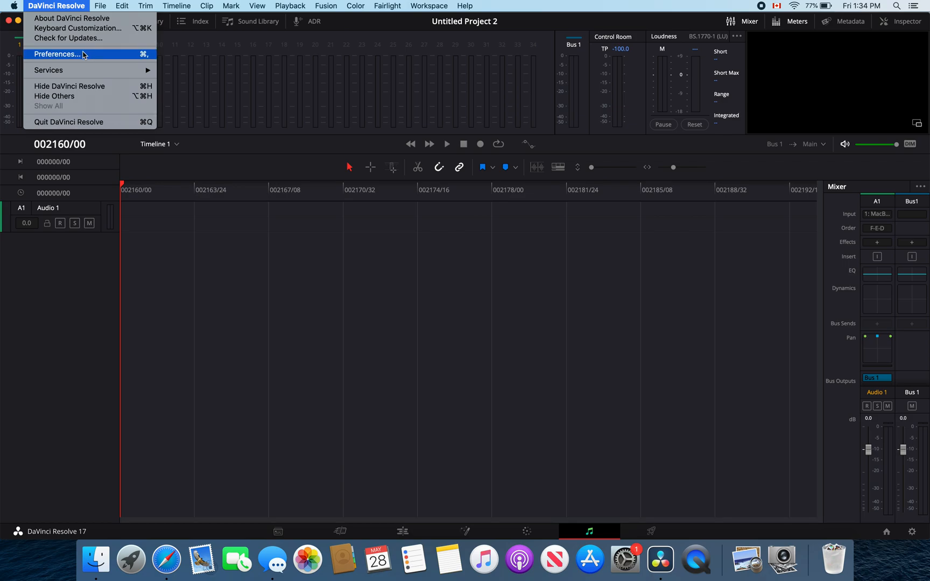
click(56, 53)
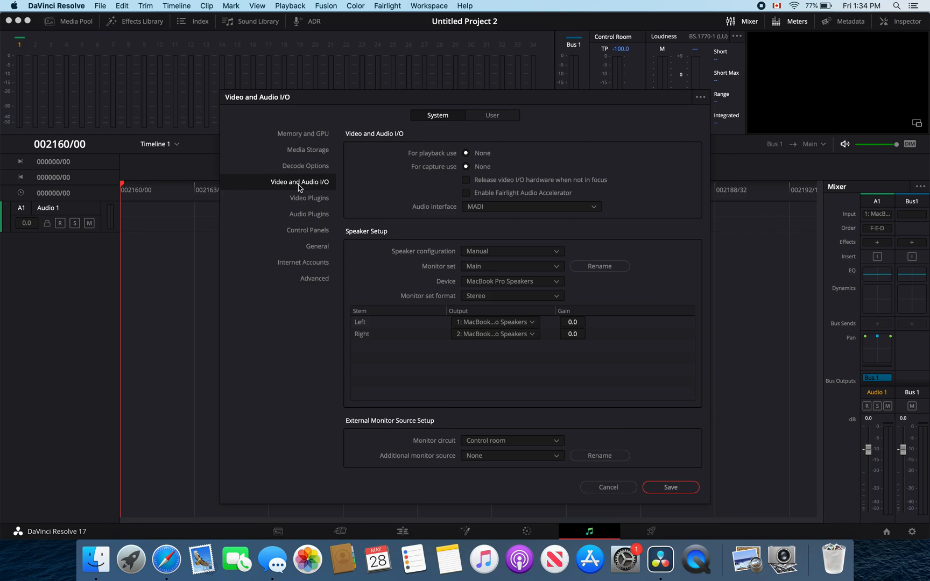
mouse_move(504, 253)
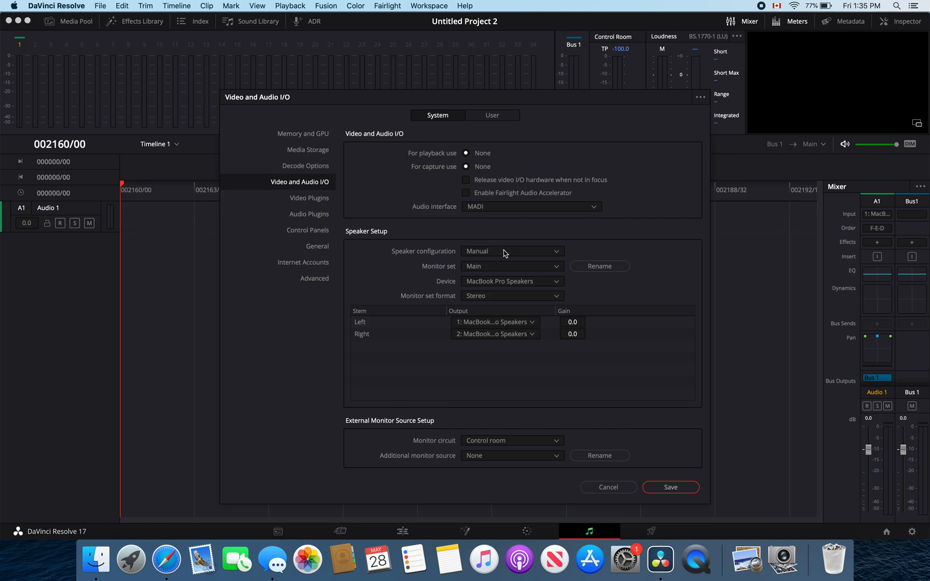
click(510, 251)
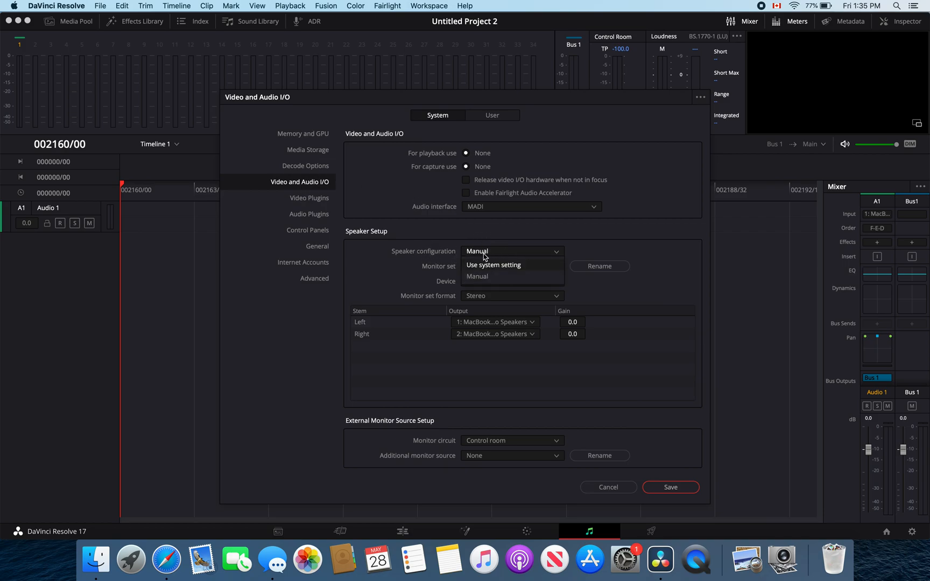
click(477, 276)
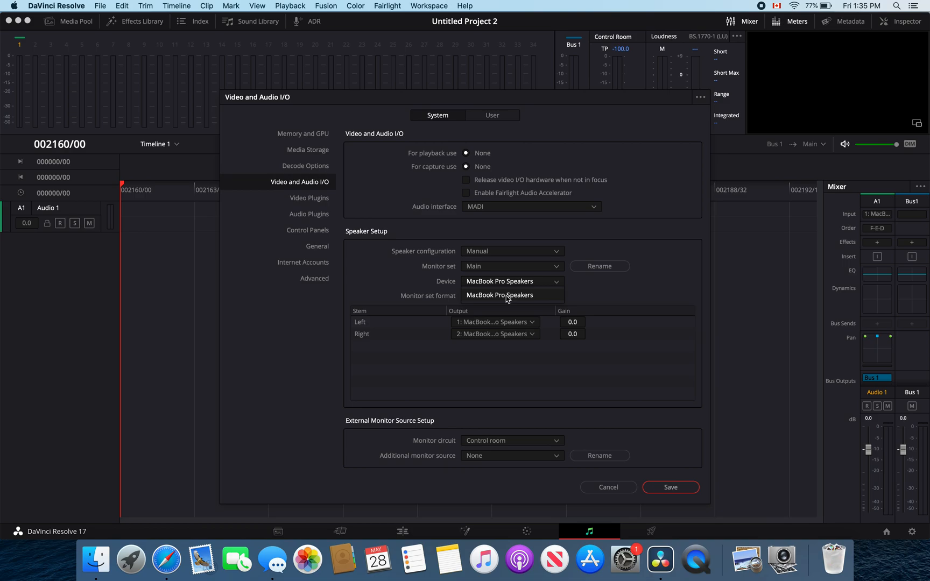
Set MacBook Pro Speakers as monitoring device with right stem on output 2, and save.
click(493, 322)
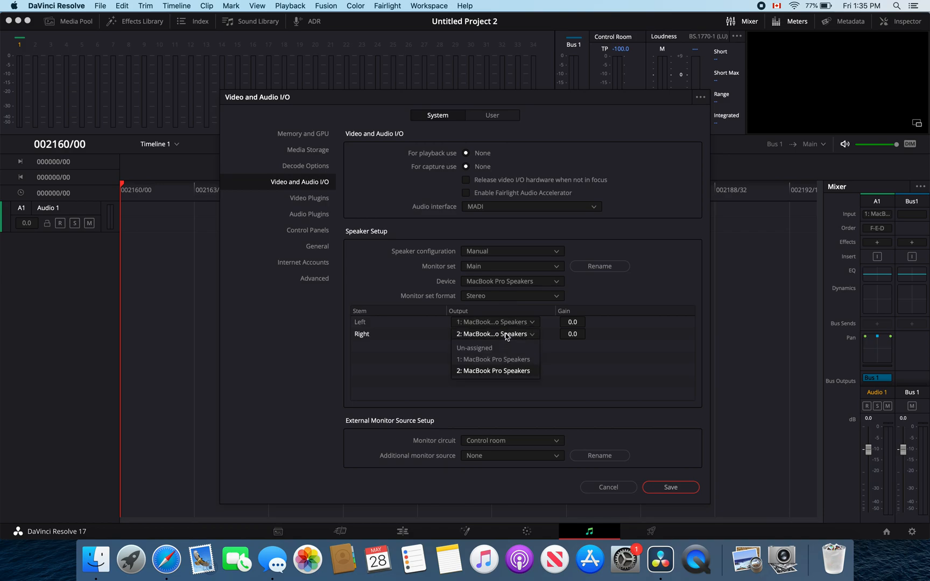
mouse_move(504, 374)
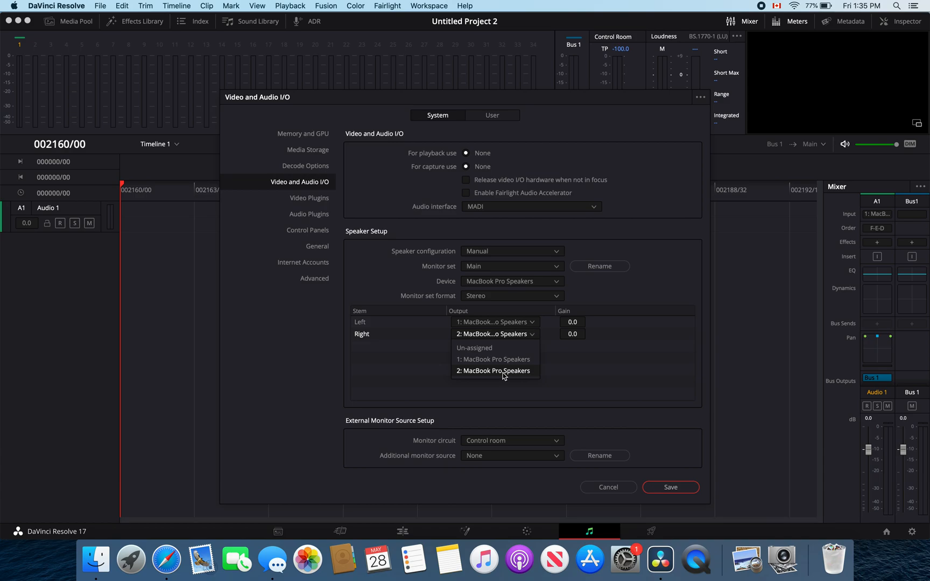
click(493, 370)
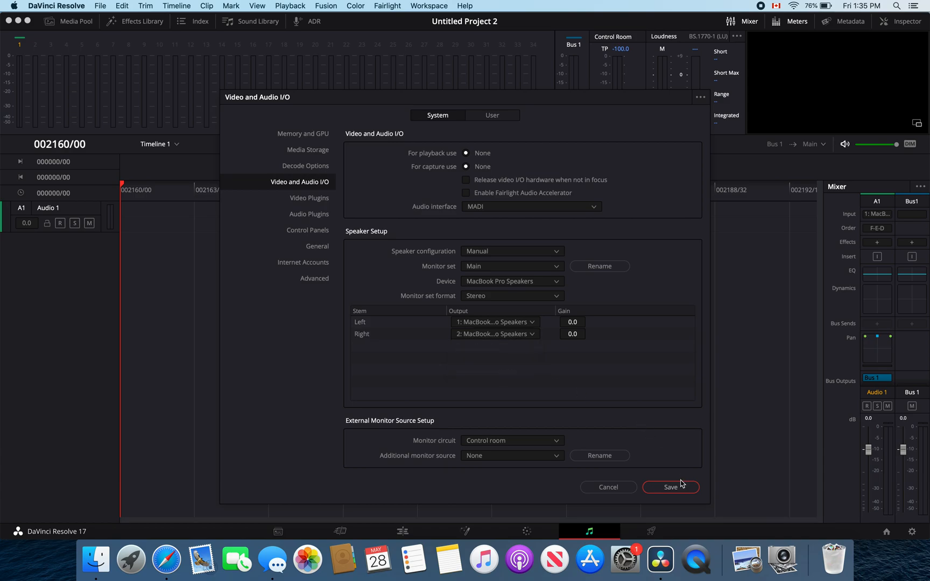
click(670, 486)
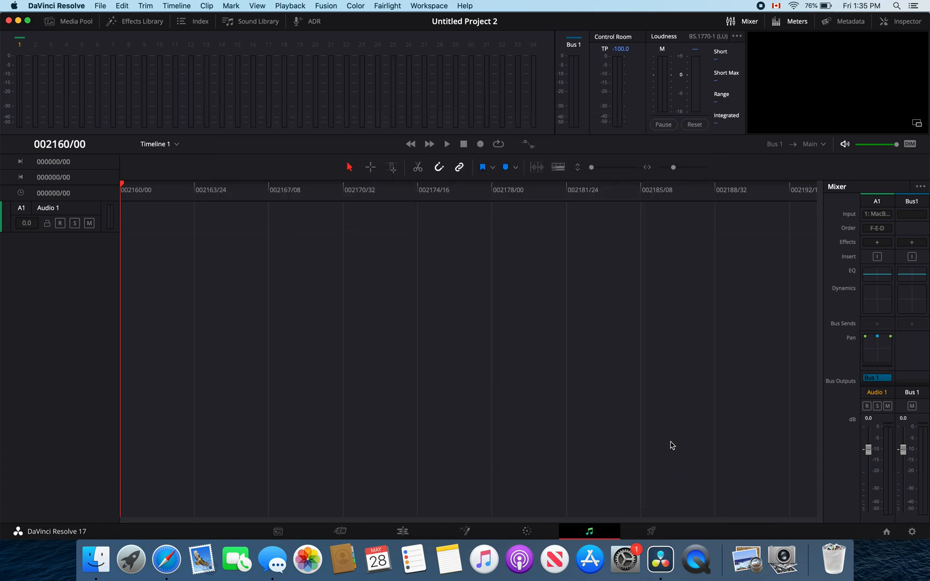
mouse_move(876, 213)
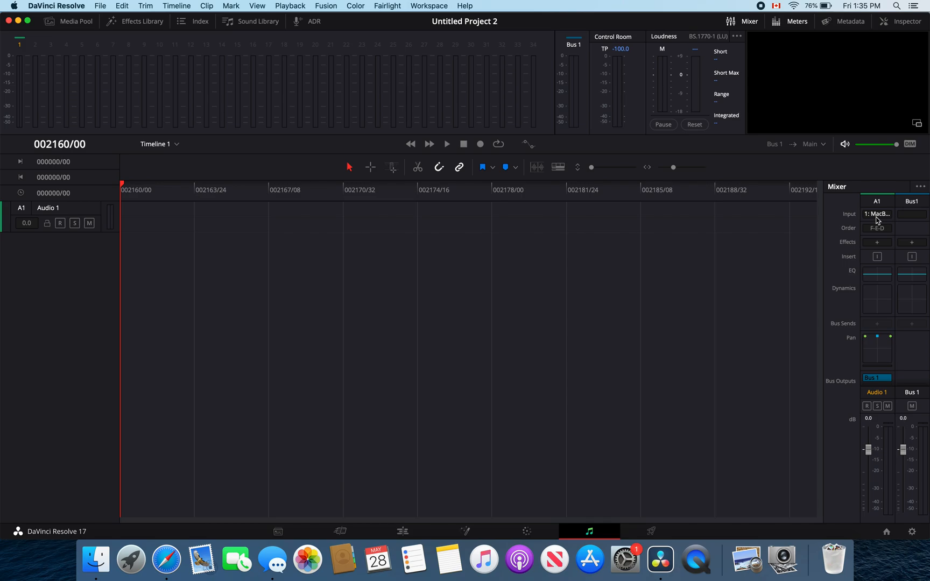
From track A1's input, choose to patch a hardware input, bringing up Patch Input/Output.
click(877, 213)
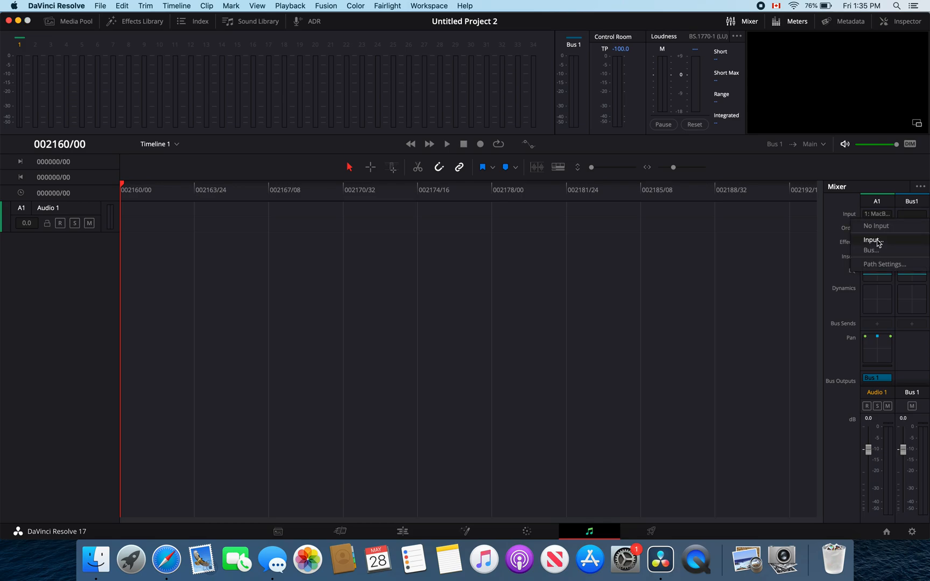
click(872, 240)
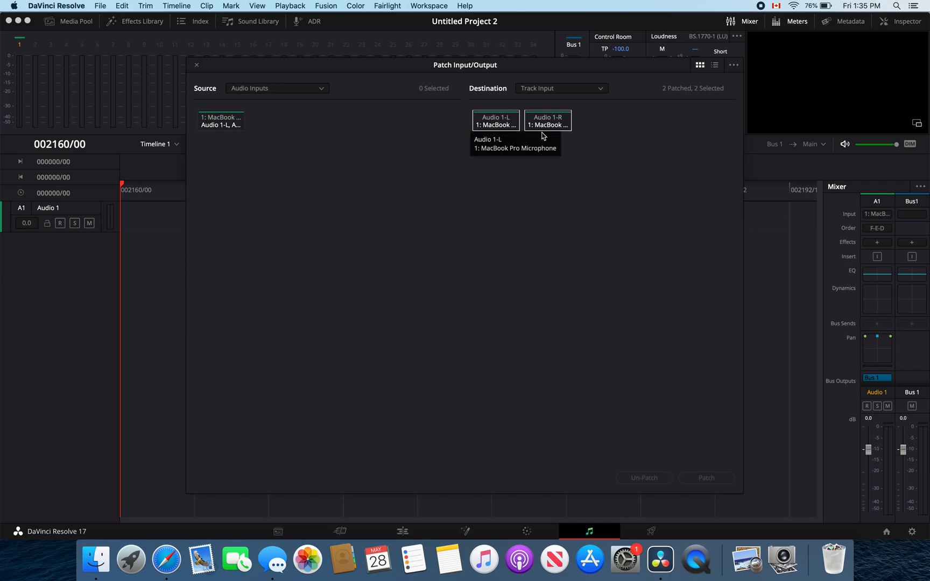
Patch the MacBook Pro Microphone source to the Audio 1-L and 1-R track inputs.
click(220, 120)
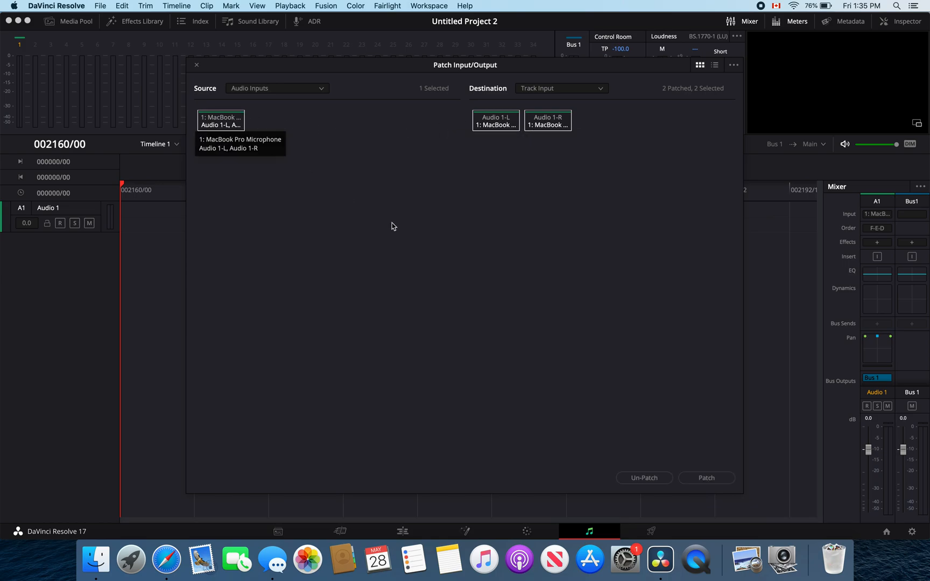
mouse_move(240, 150)
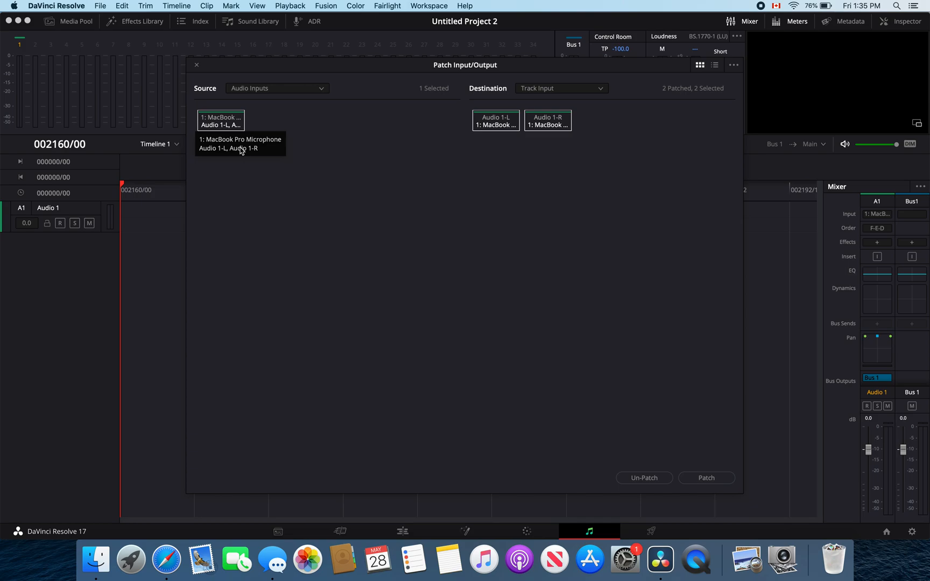
mouse_move(662, 327)
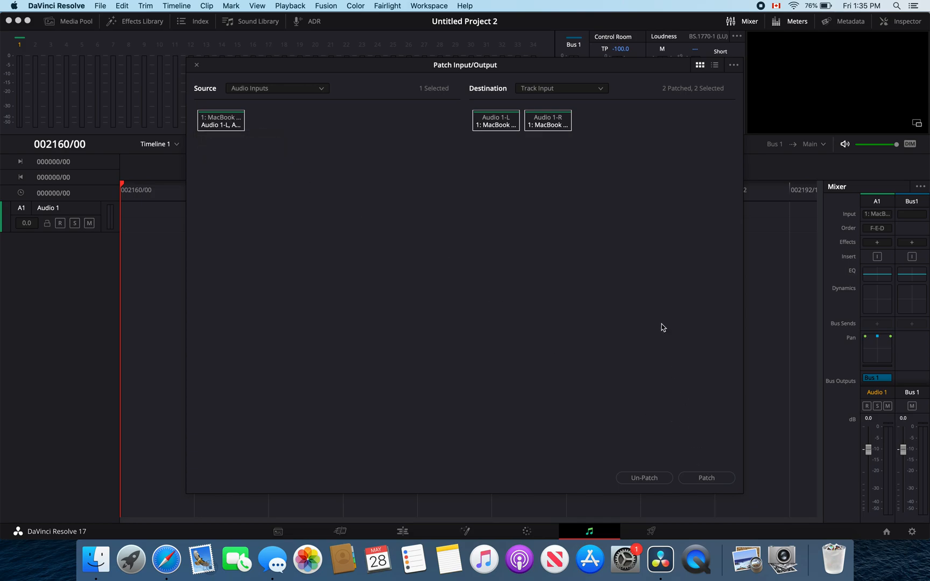
mouse_move(262, 101)
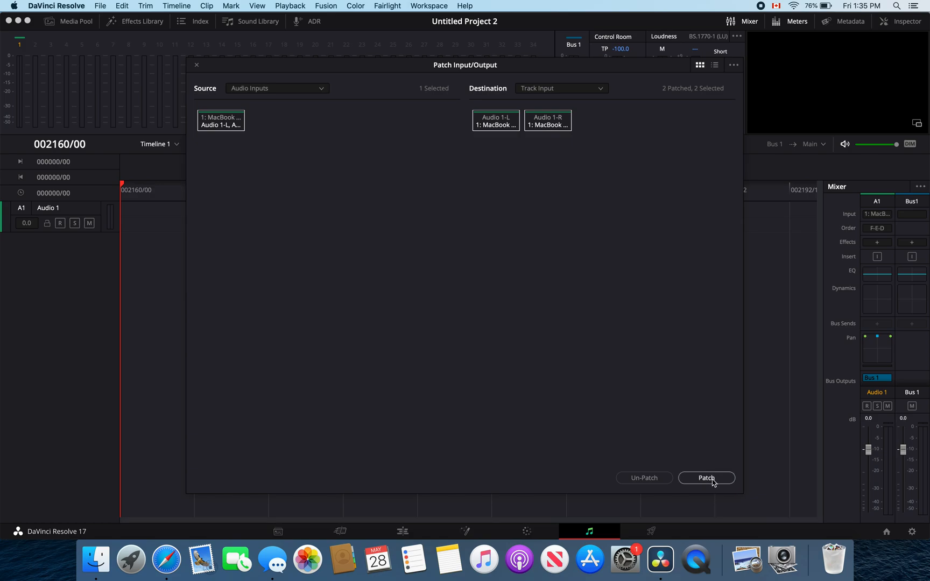
click(706, 478)
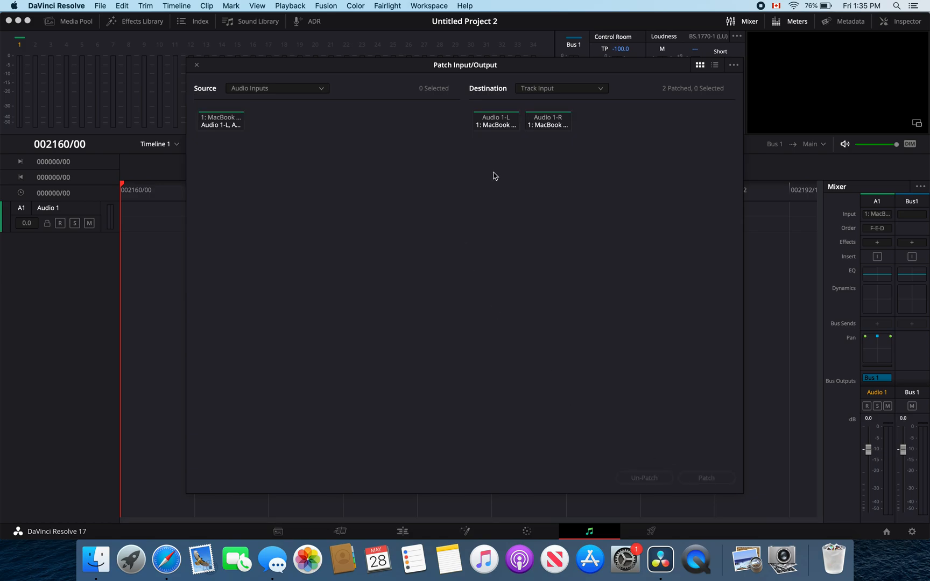
click(559, 89)
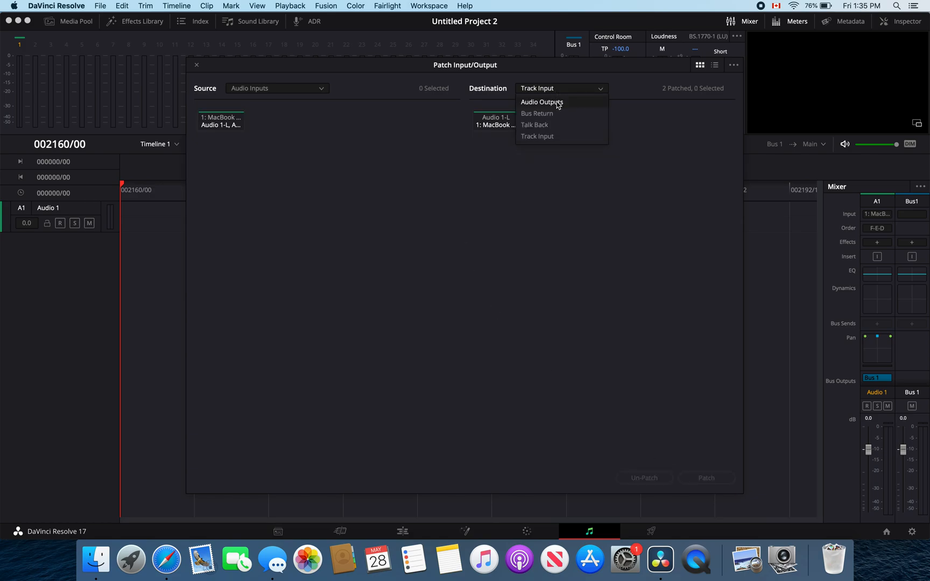
Switch the patch destination to Audio Outputs, listing the MacBook Pro Speakers Control Room-L and -R.
click(541, 102)
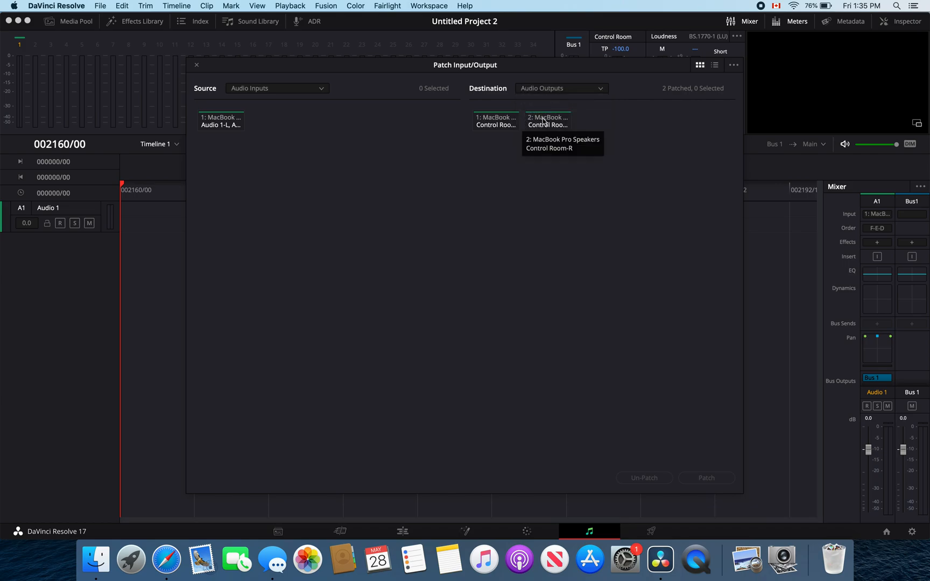
mouse_move(496, 120)
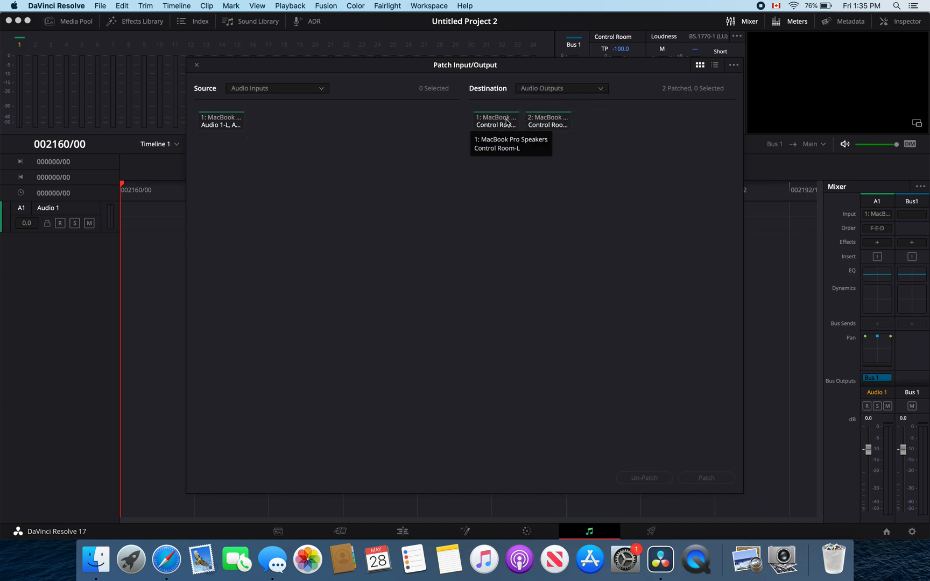
mouse_move(510, 126)
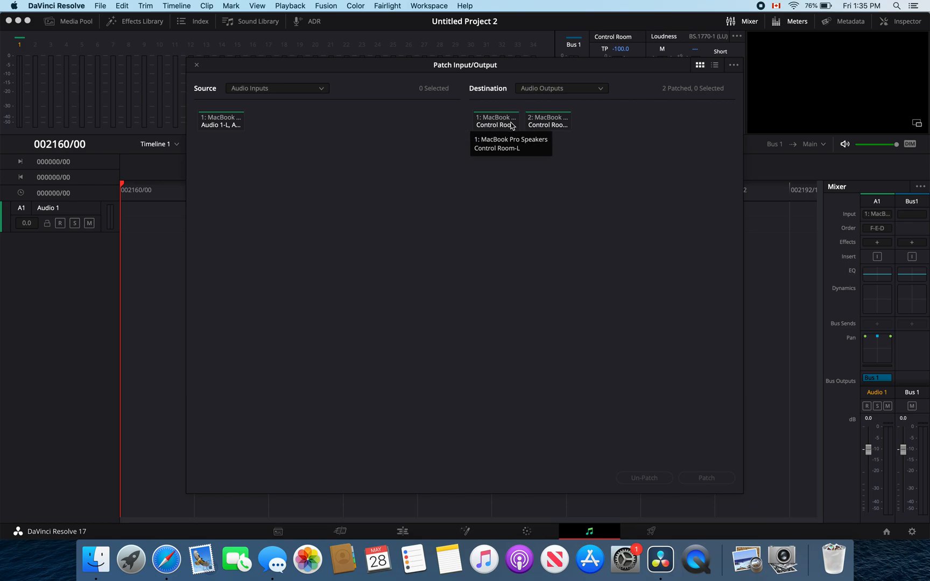
mouse_move(516, 126)
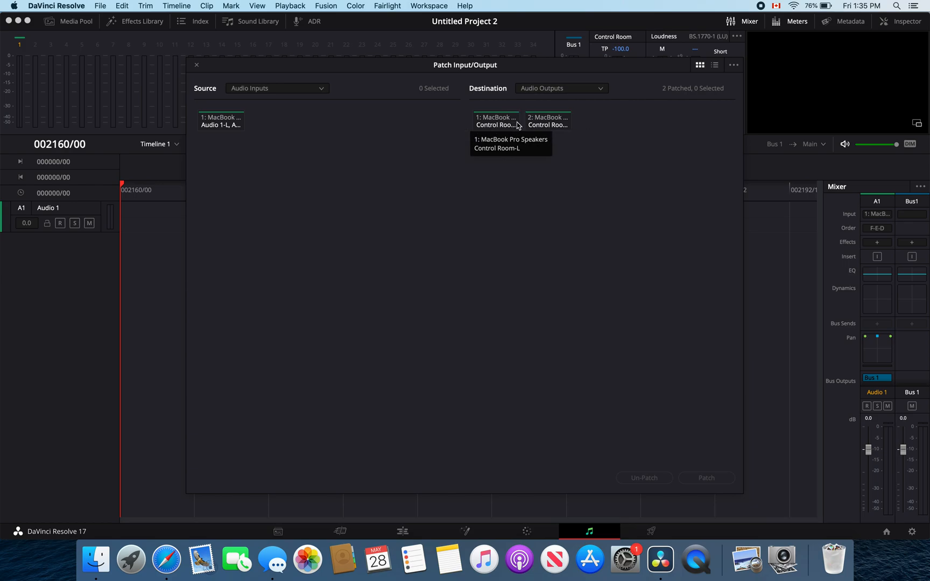
mouse_move(480, 127)
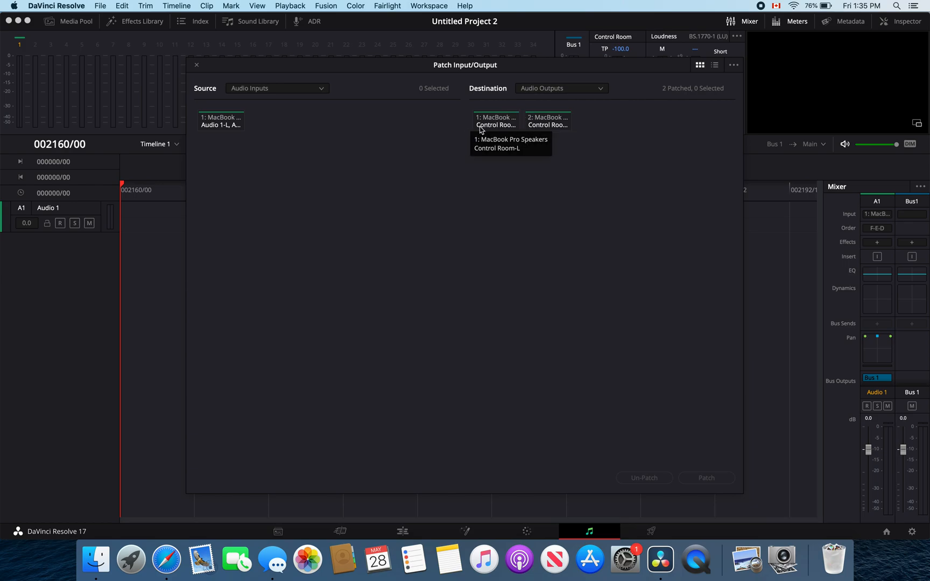
mouse_move(233, 124)
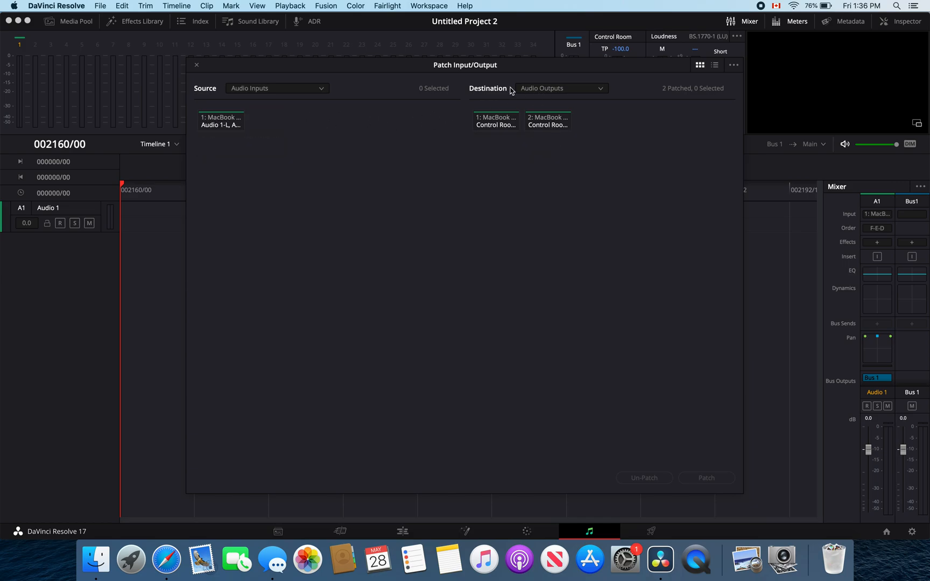
mouse_move(496, 120)
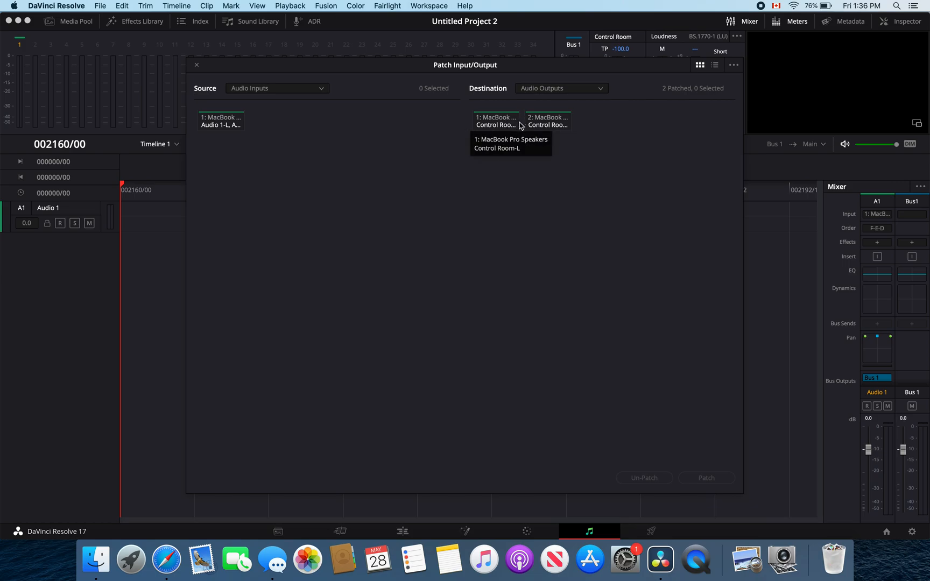
mouse_move(532, 141)
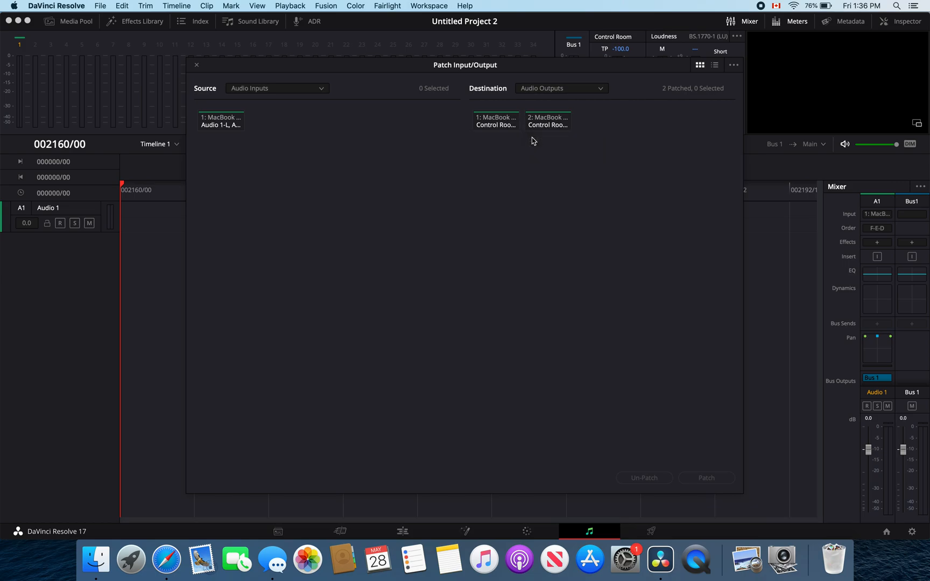
mouse_move(33, 8)
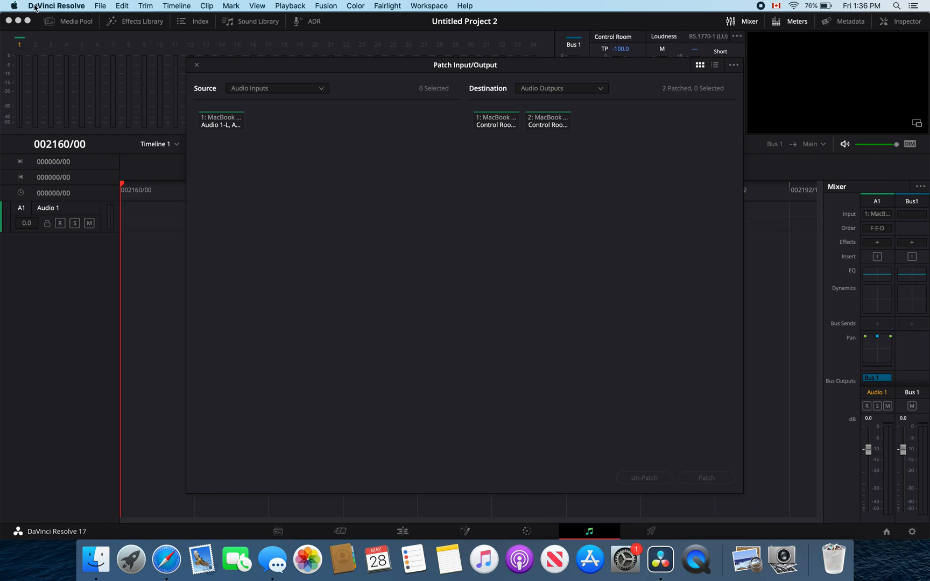
mouse_move(197, 69)
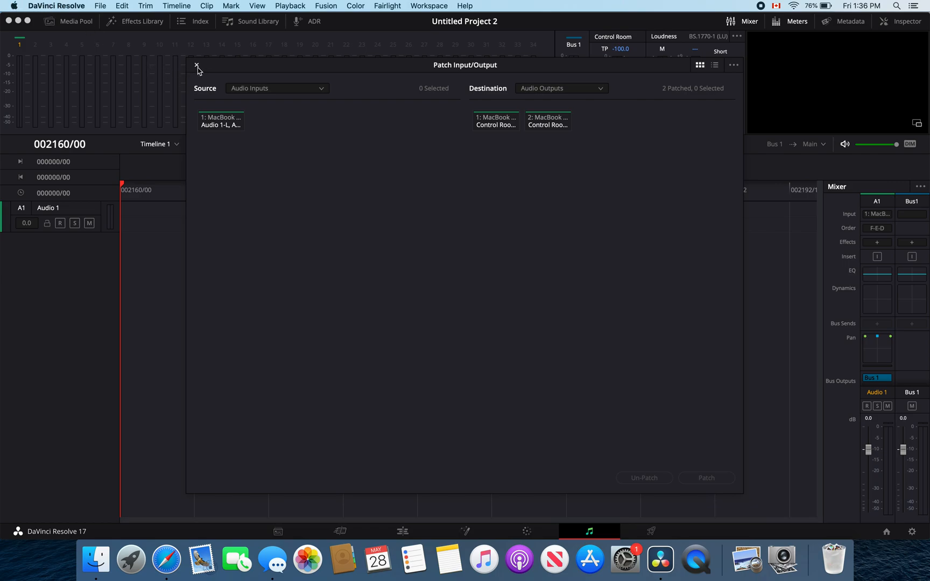
Close the Patch Input/Output window and return to the Fairlight timeline.
click(196, 66)
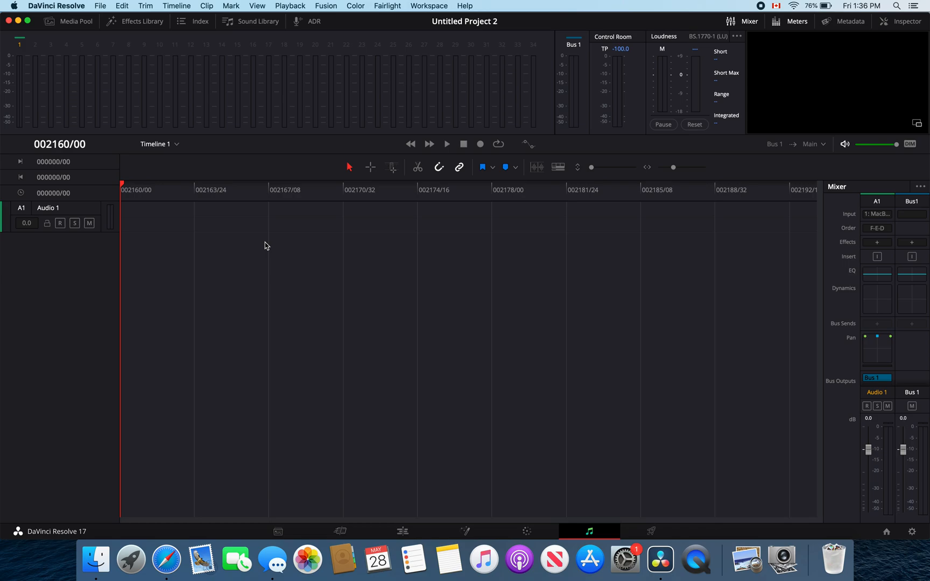
mouse_move(748, 11)
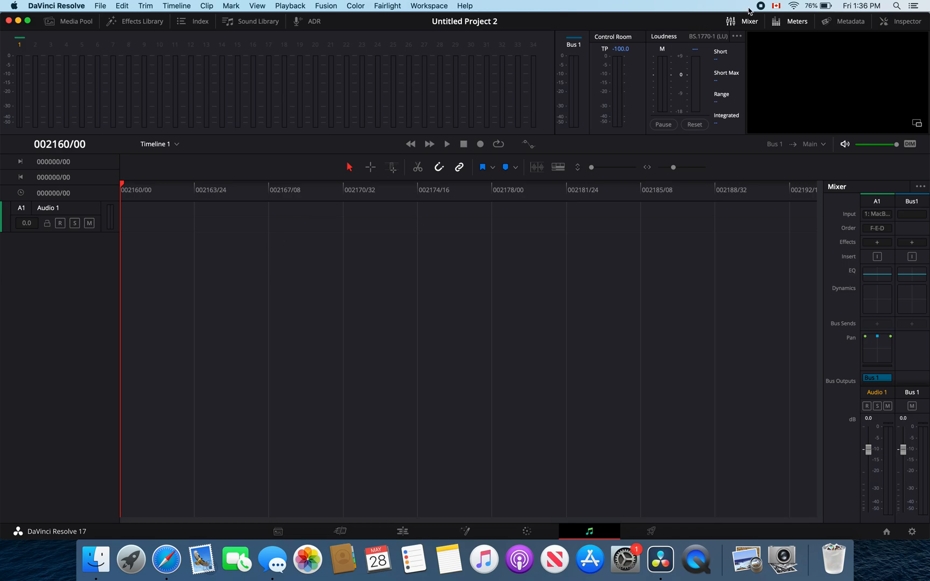
mouse_move(761, 8)
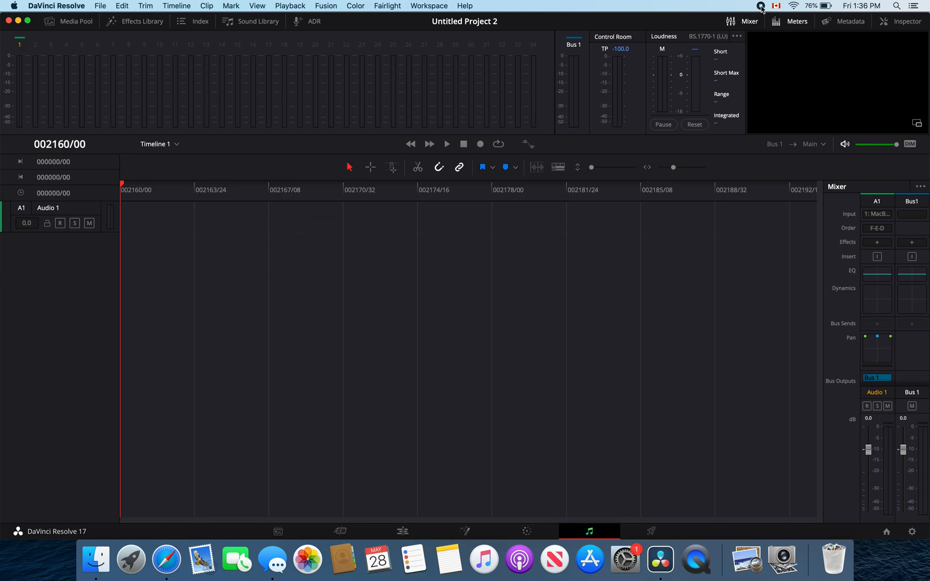